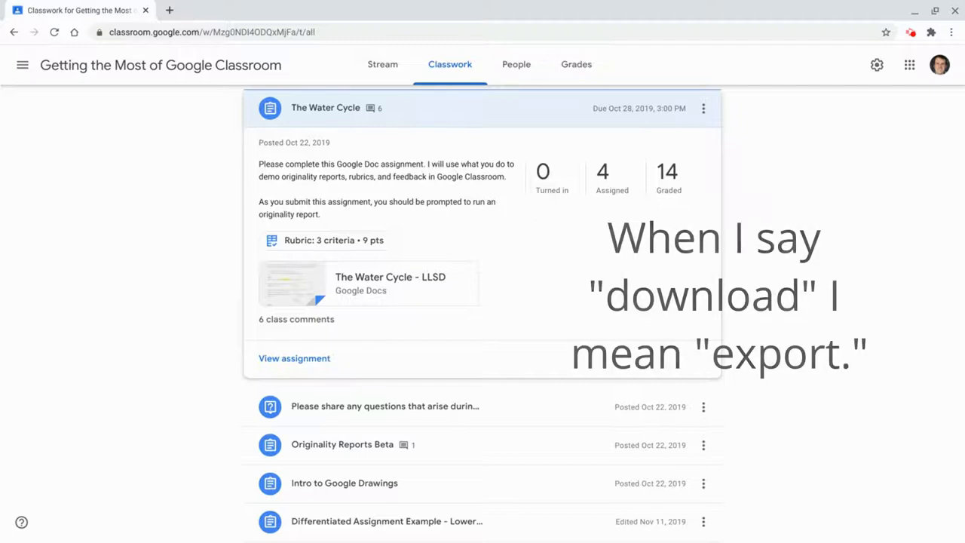
mouse_move(848, 398)
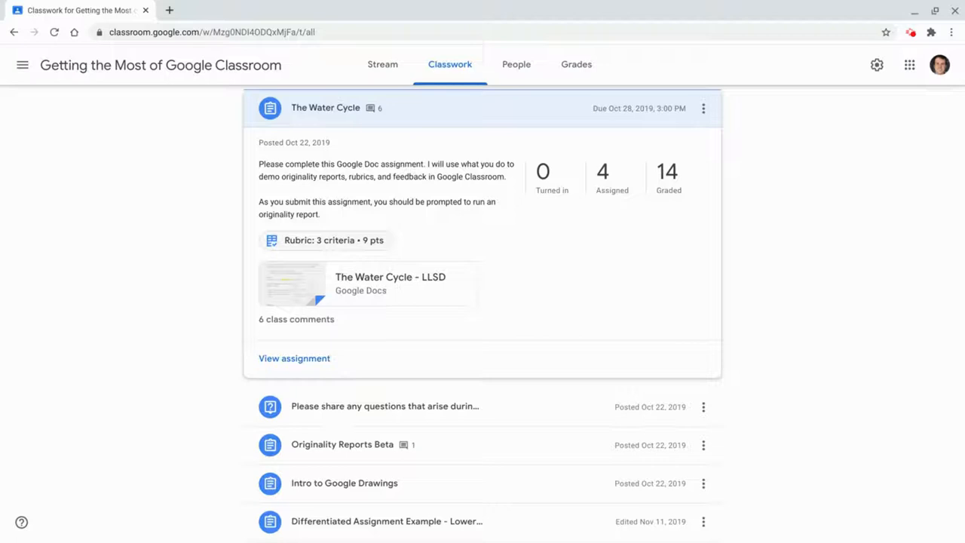
- Export The Water Cycle rubric from its more-options menu into a new Google Sheets spreadsheet
left_click(334, 240)
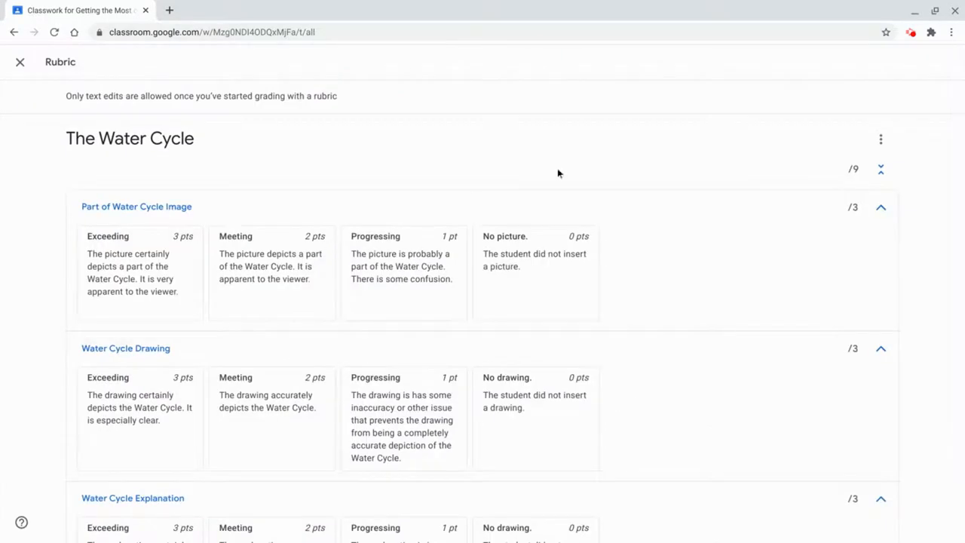
mouse_move(866, 160)
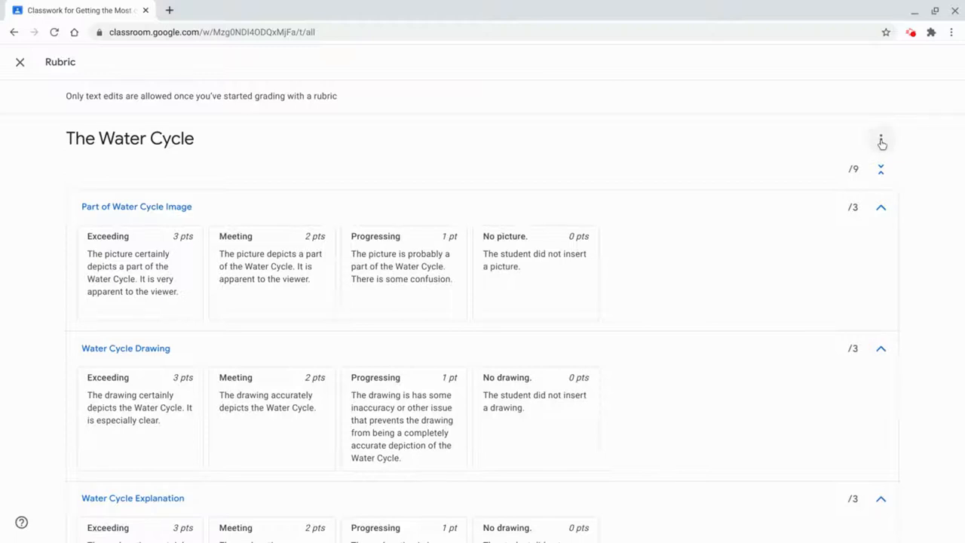
left_click(881, 139)
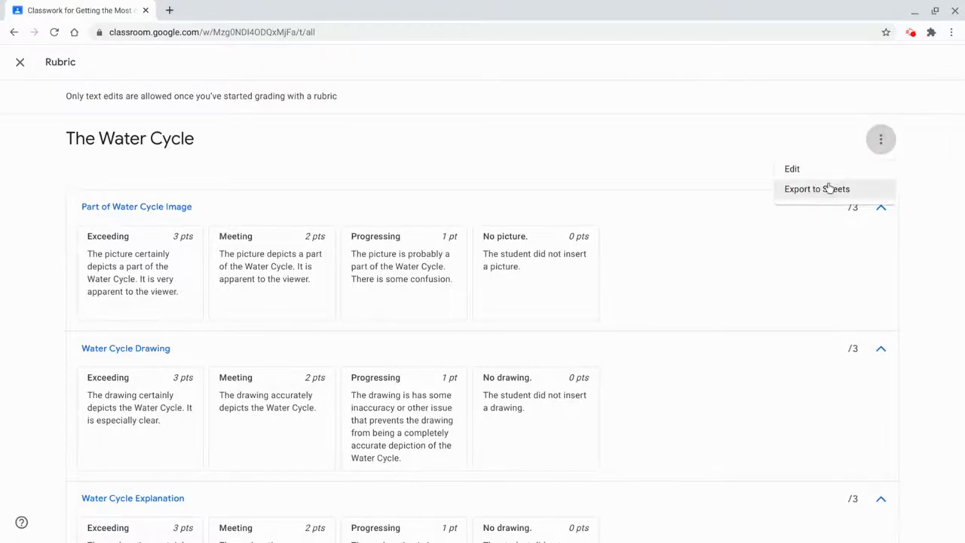
left_click(817, 188)
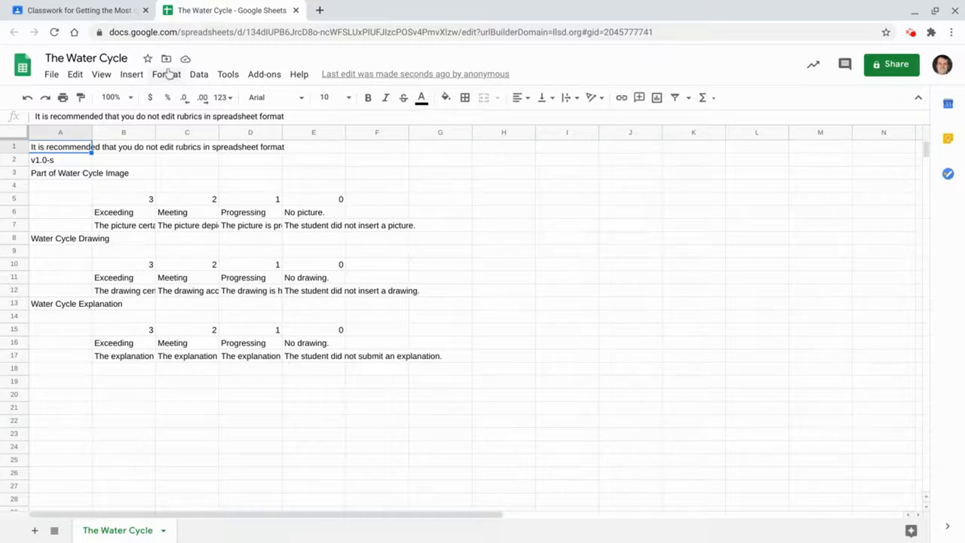
mouse_move(166, 59)
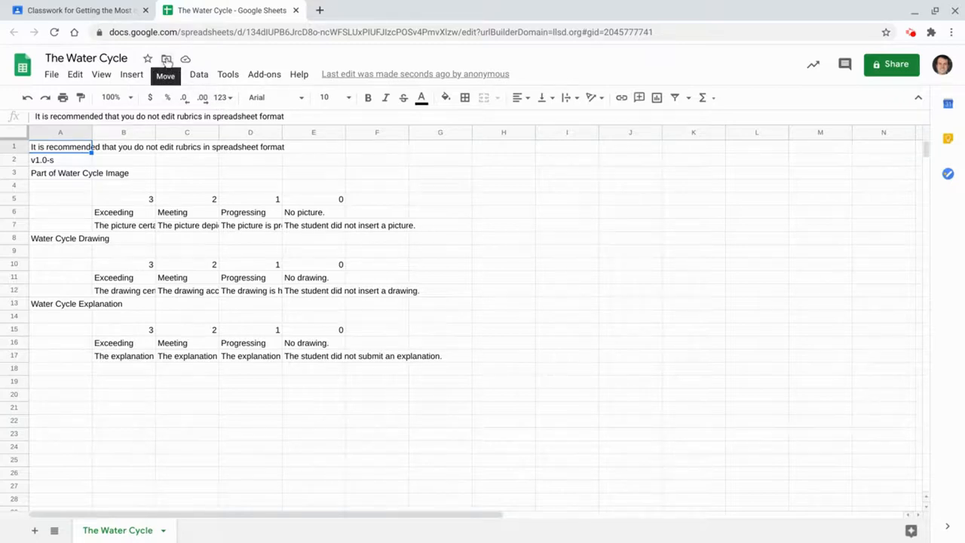
- Open the spreadsheet's Rubric Exports Drive folder in a new tab from the Move-folder control
left_click(165, 59)
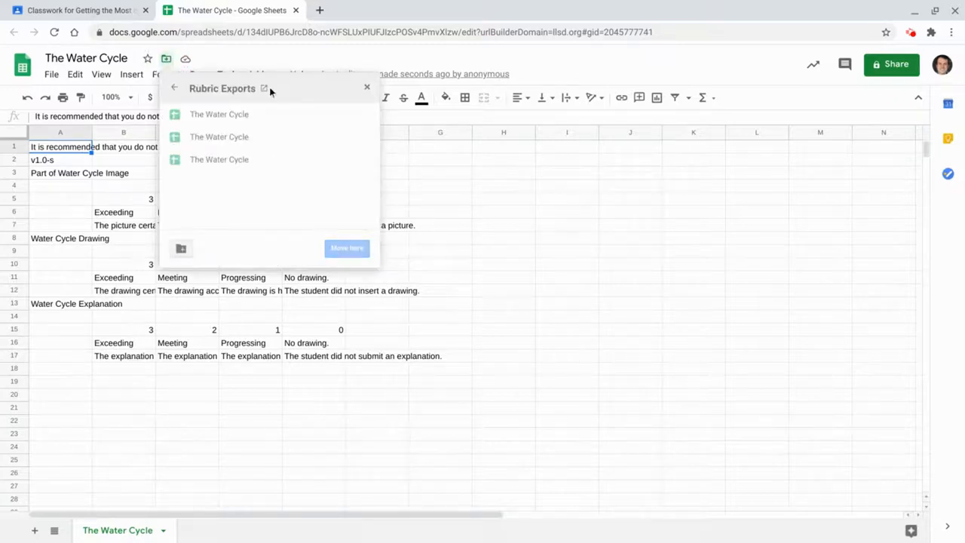
mouse_move(264, 89)
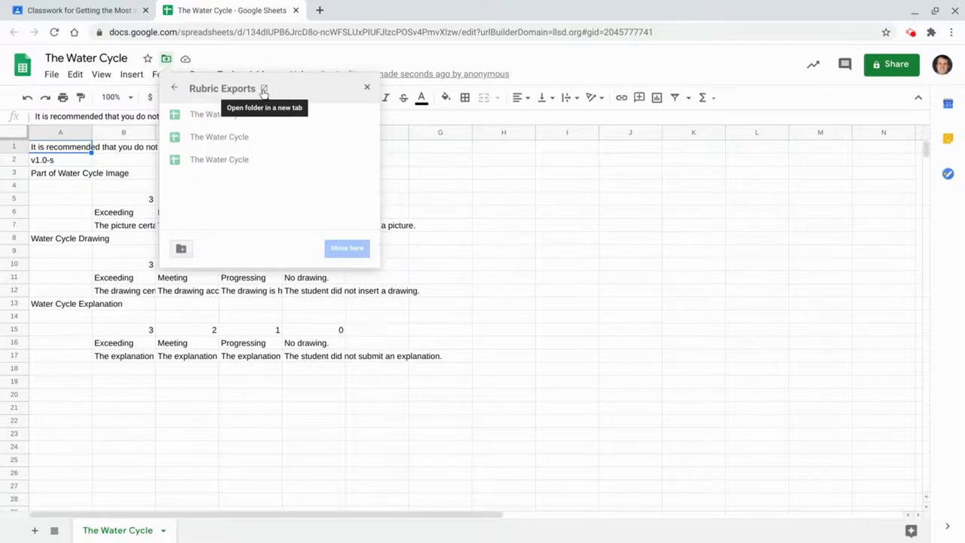
left_click(264, 89)
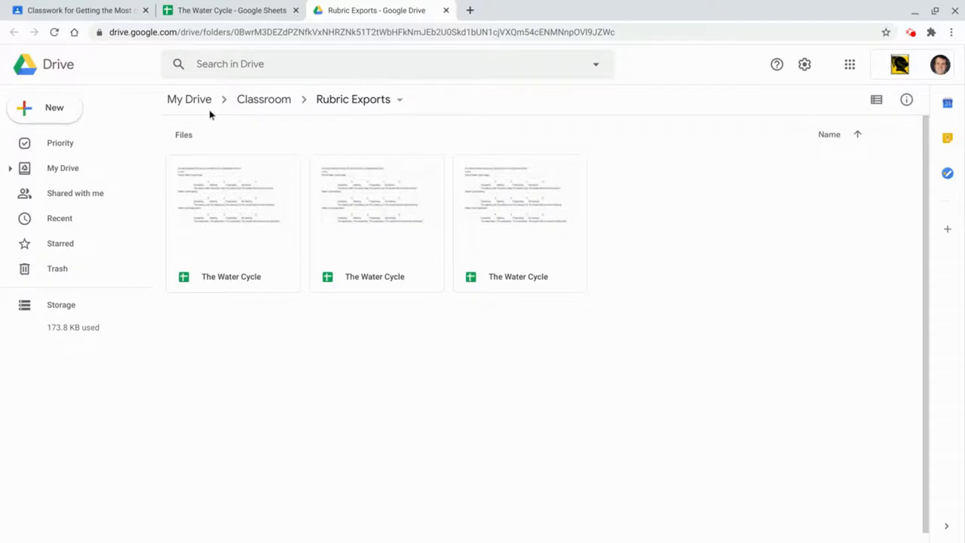
left_click(262, 100)
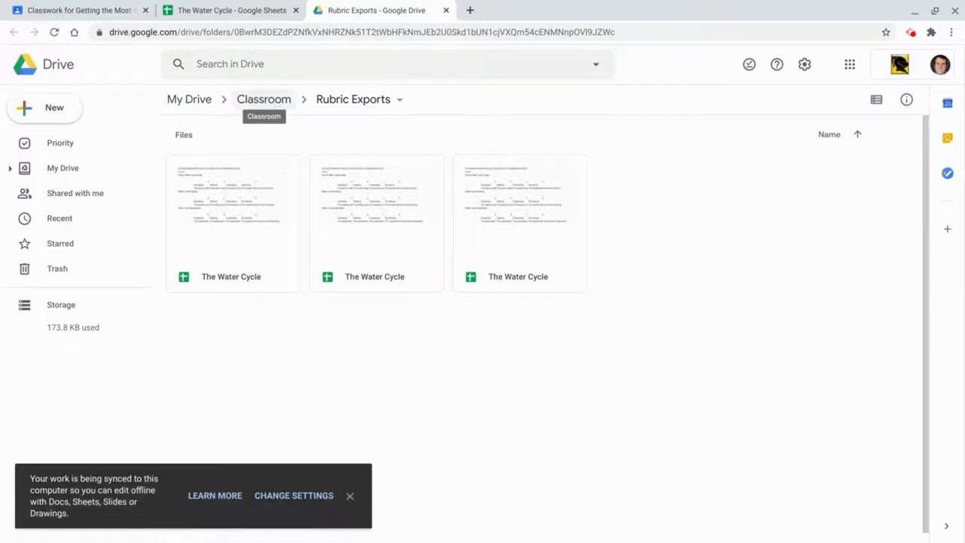
left_click(350, 495)
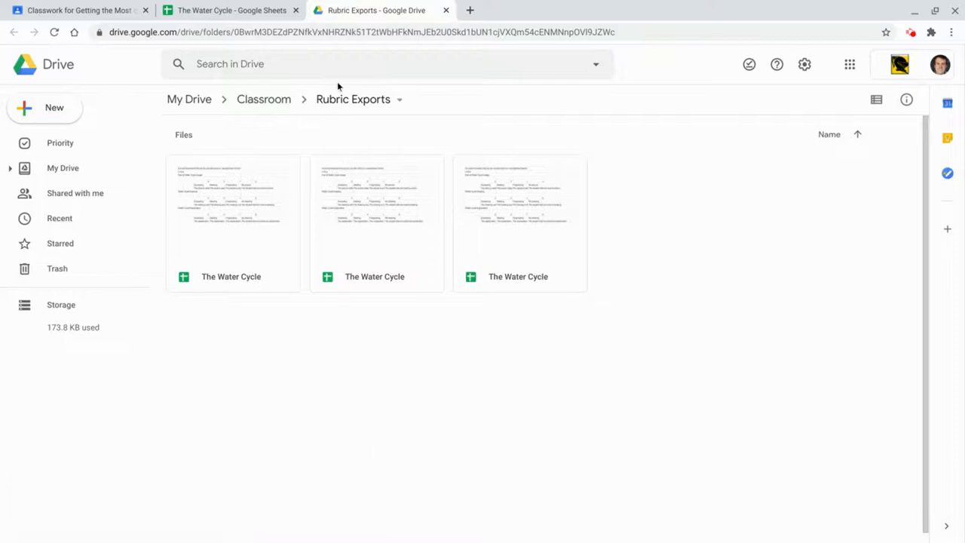
mouse_move(302, 124)
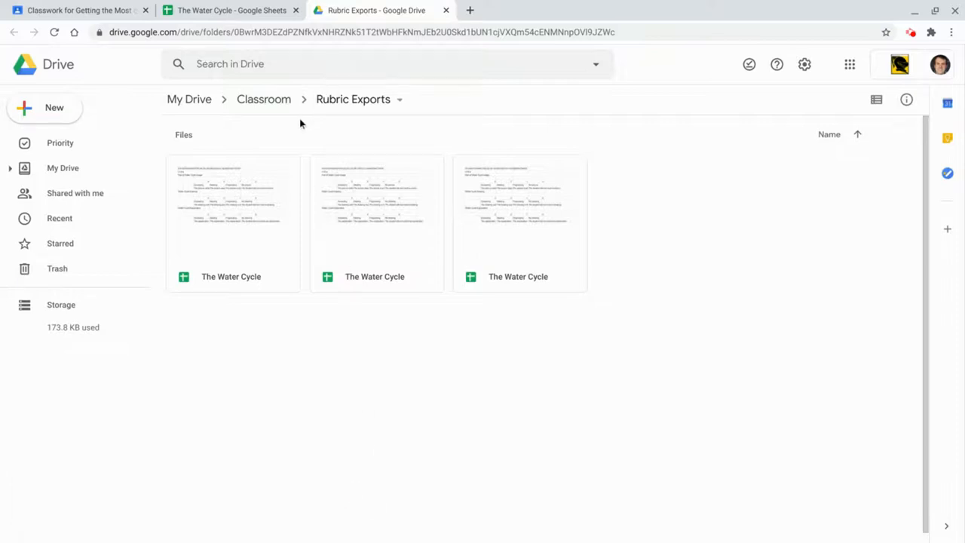
mouse_move(353, 99)
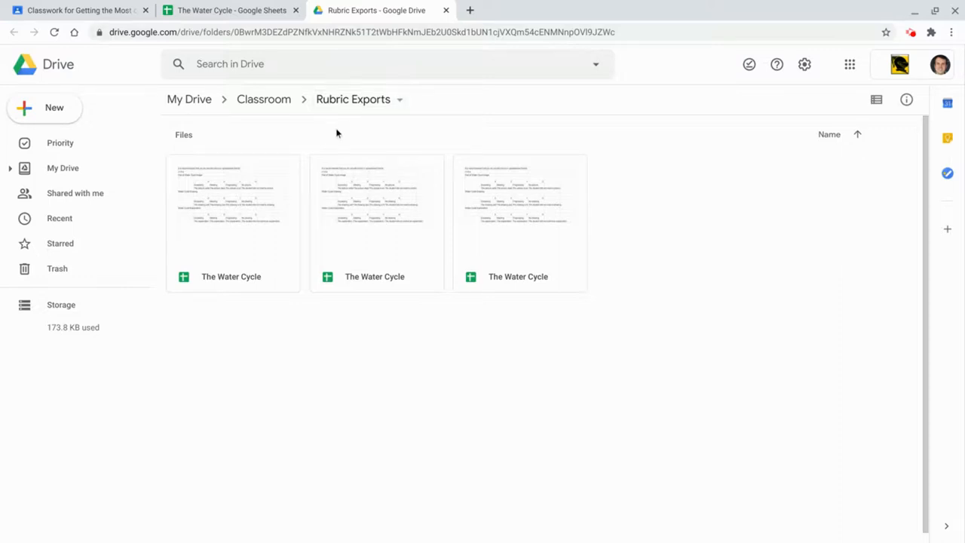
left_click(232, 9)
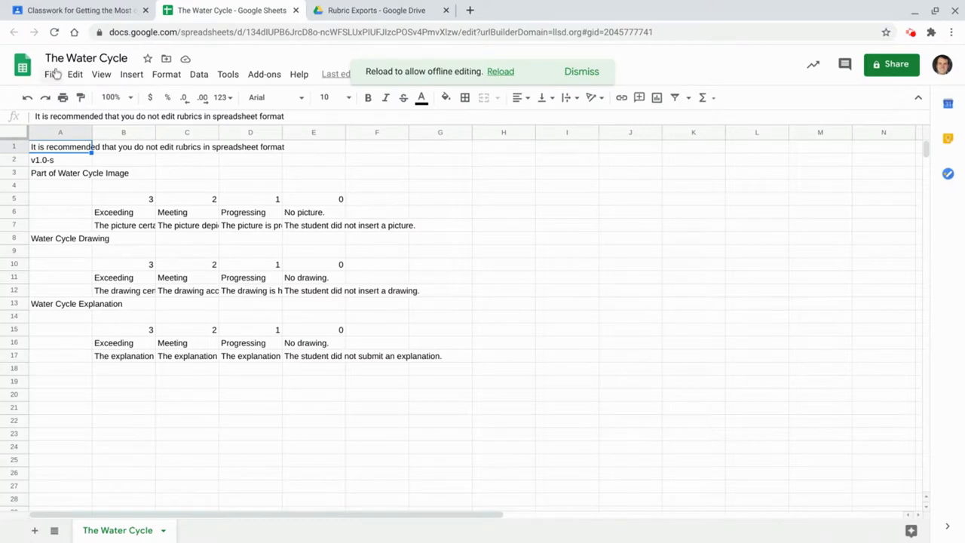
left_click(51, 74)
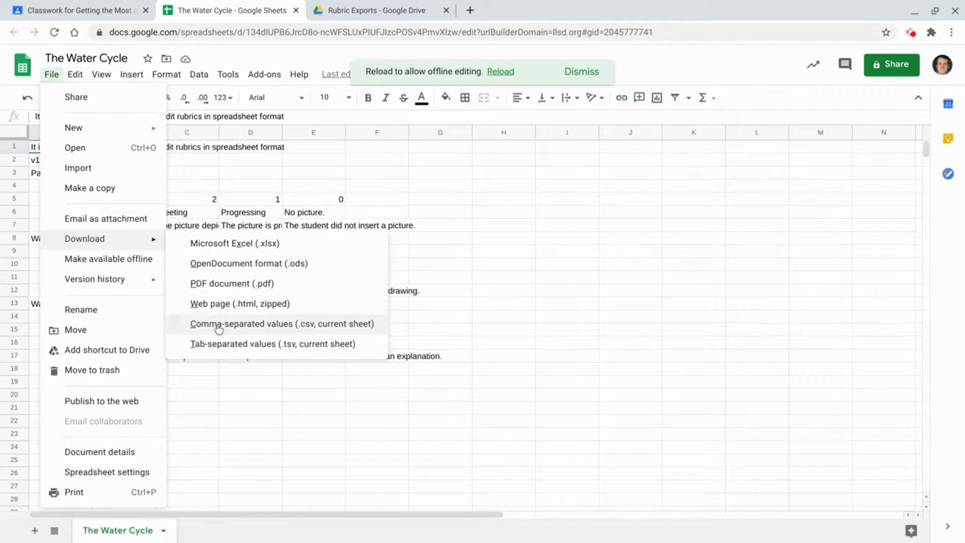
mouse_move(506, 251)
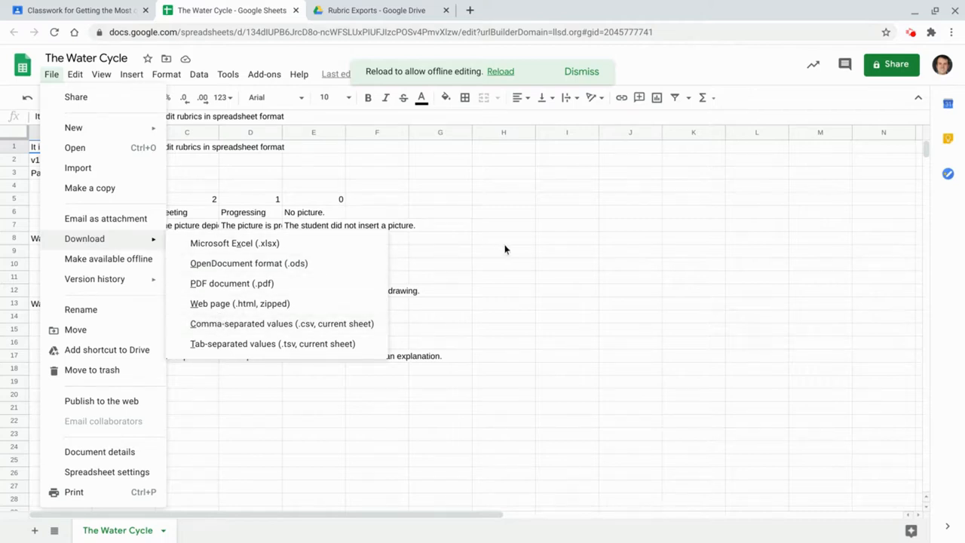
left_click(503, 238)
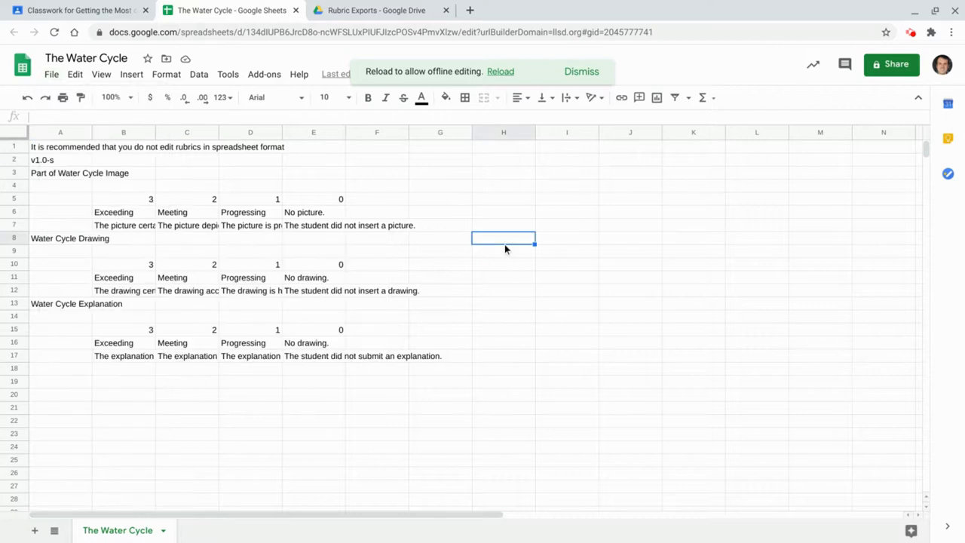
mouse_move(505, 248)
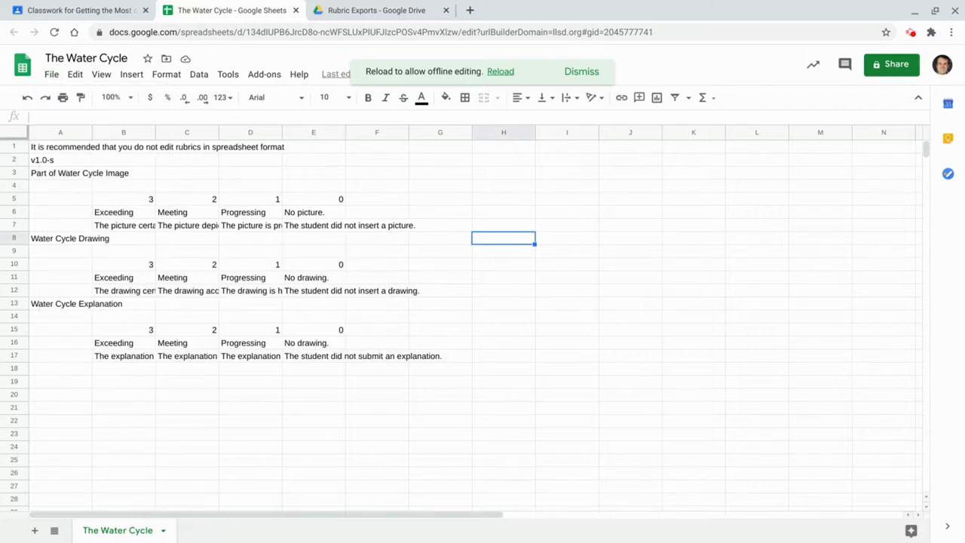